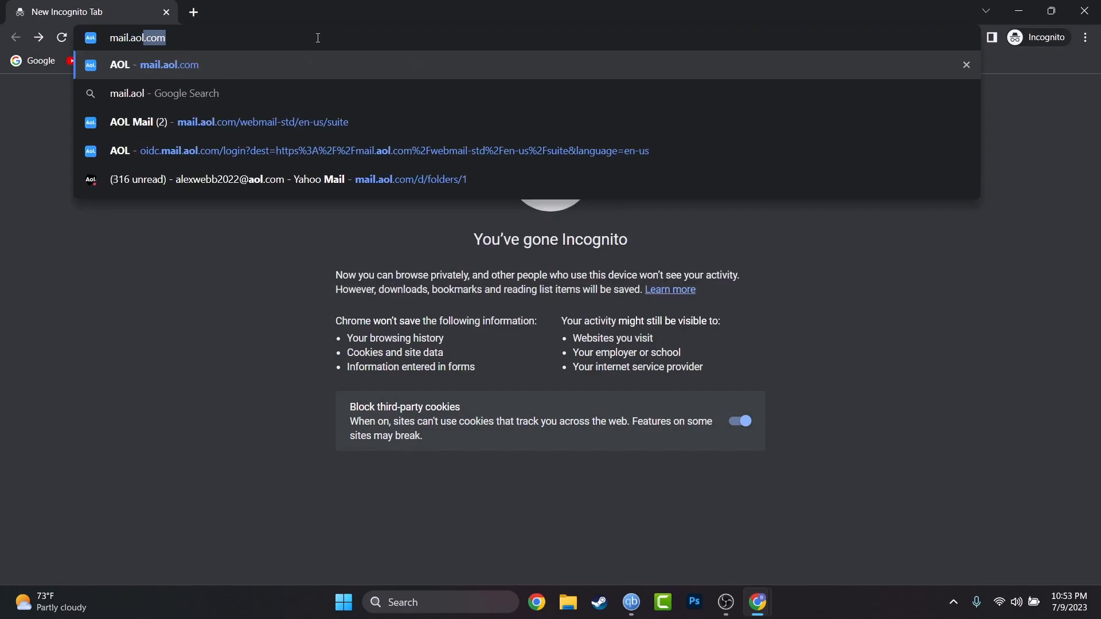
- Load mail.aol.com in Chrome to reach the AOL sign-in page
key("Enter")
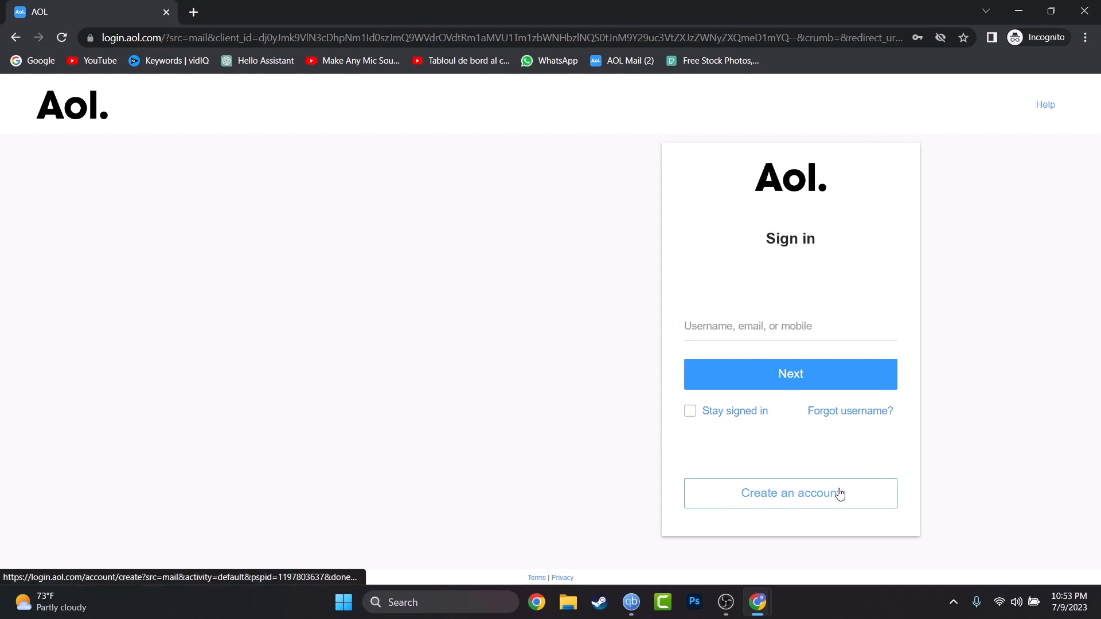
- Start a new AOL account and enter the name Ale Smith
left_click(791, 493)
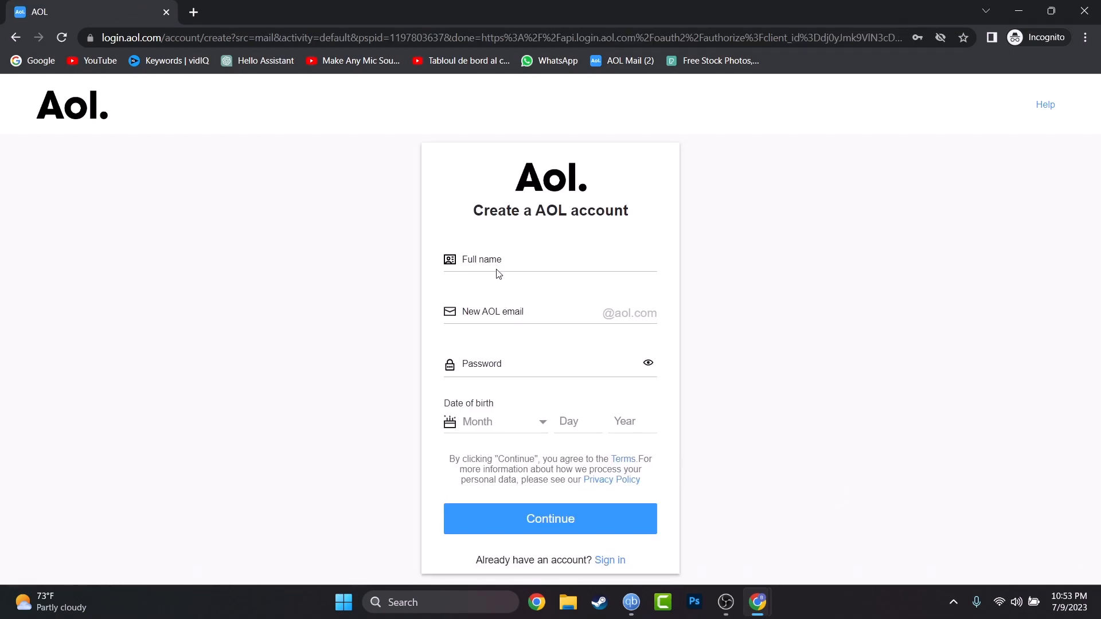
left_click(498, 260)
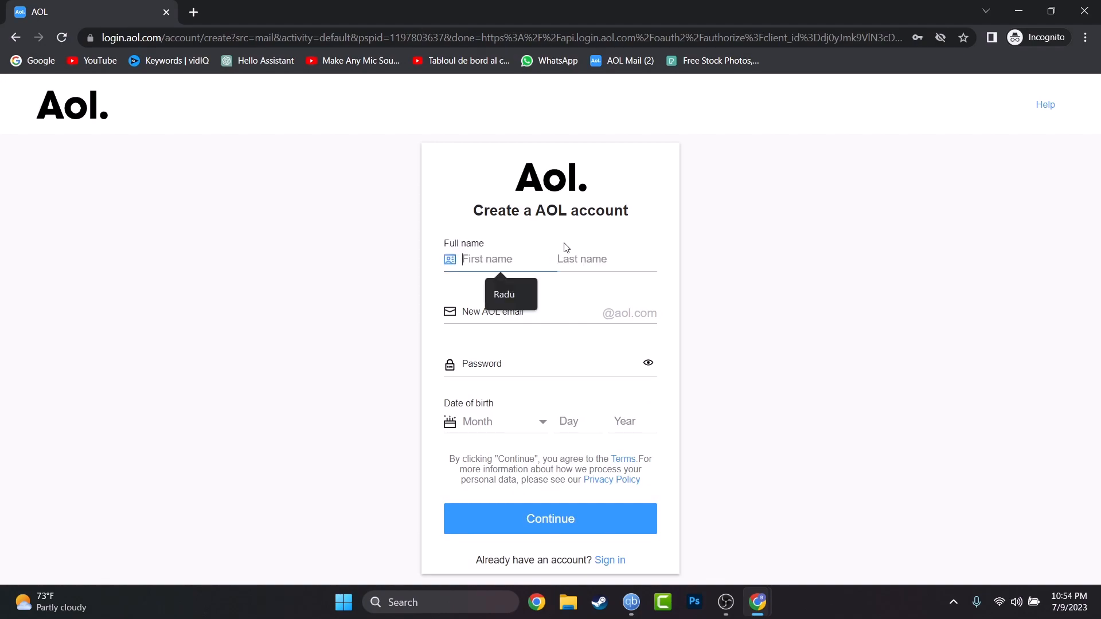
type("Ale")
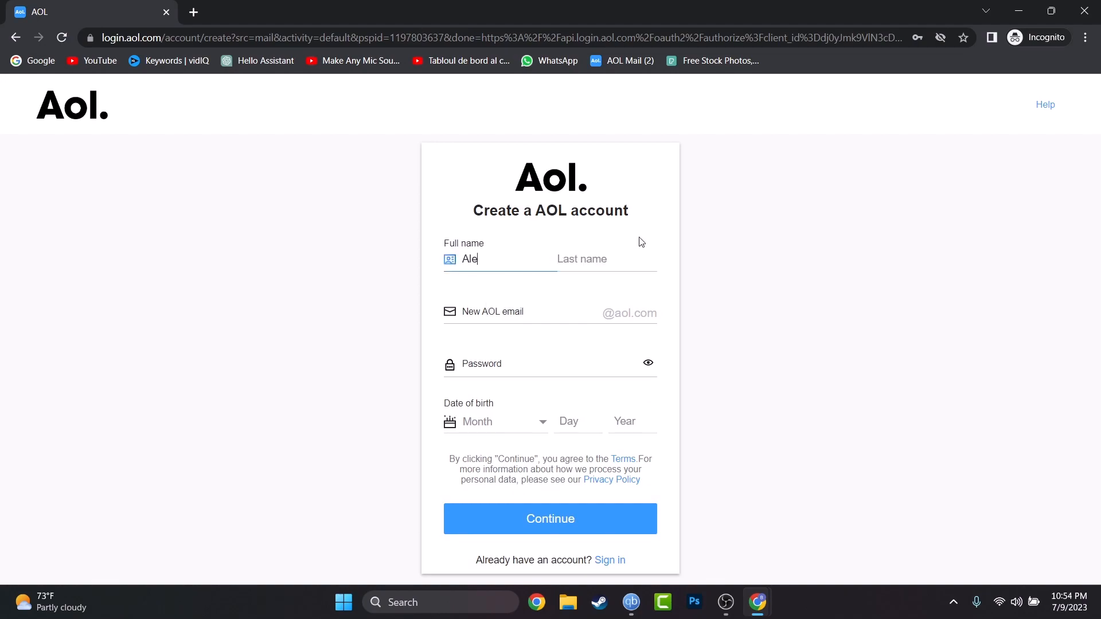
left_click(605, 259)
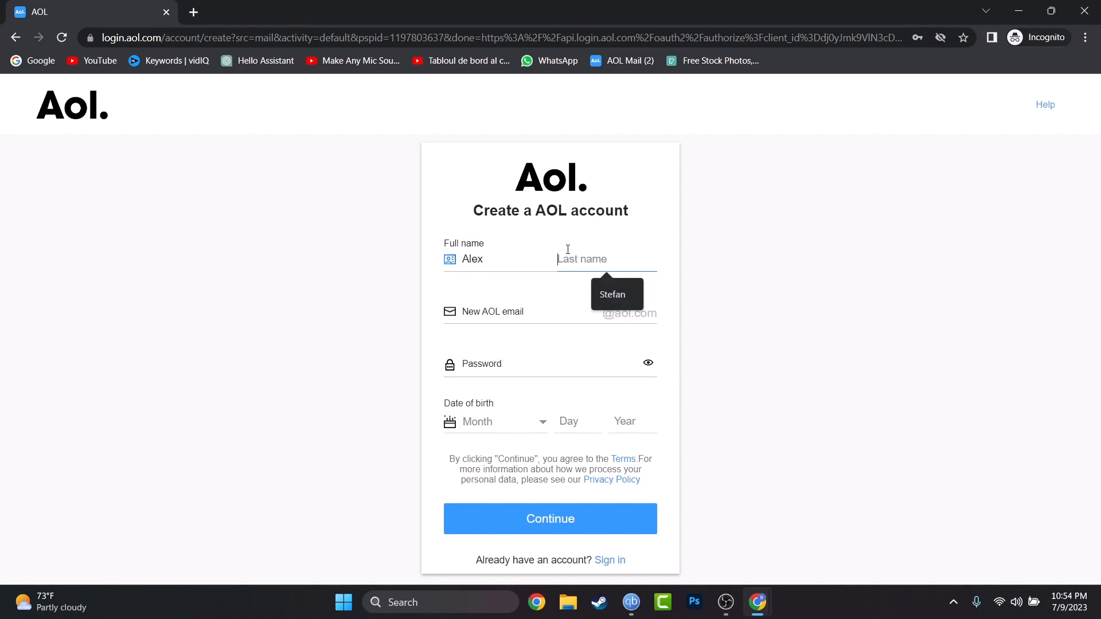
type("Smith")
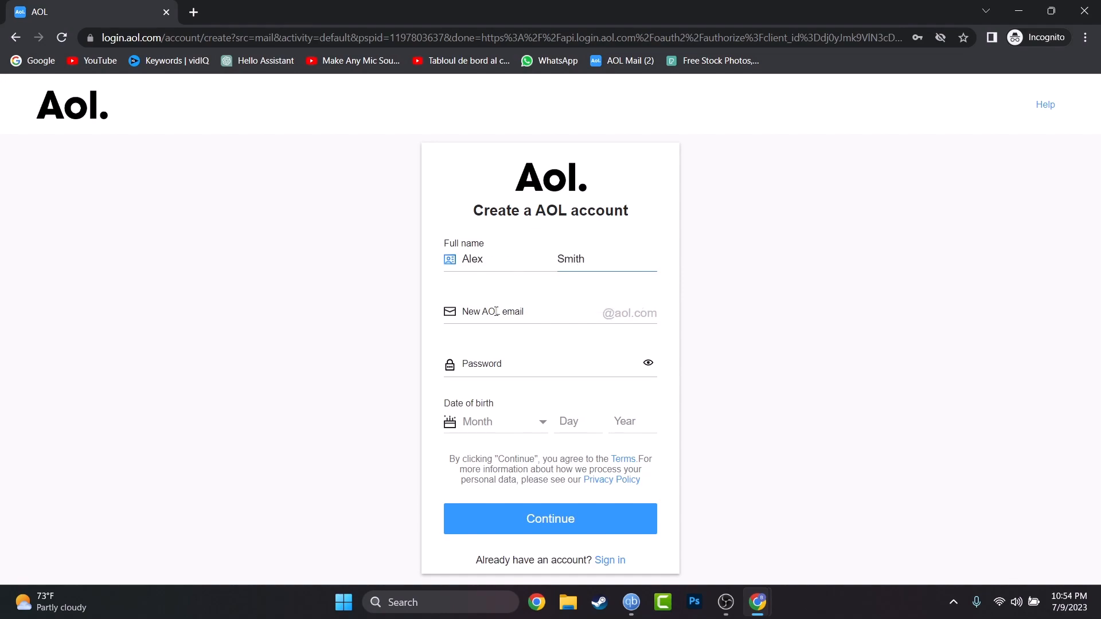
- Enter alex.smith12 as the new AOL email address and move to the password field
left_click(522, 312)
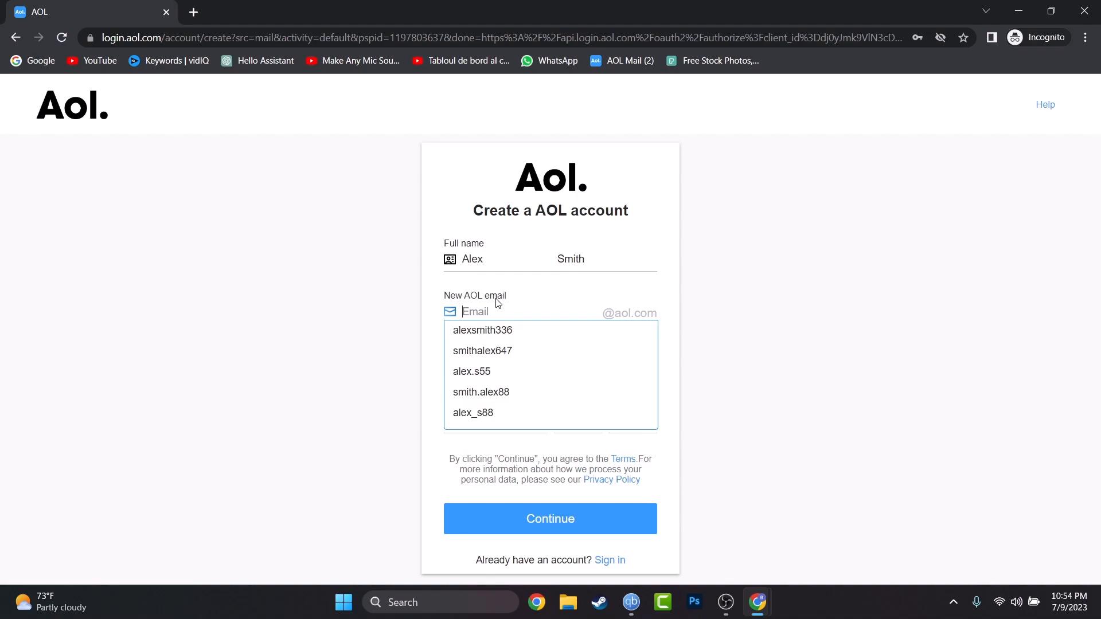
type("alex")
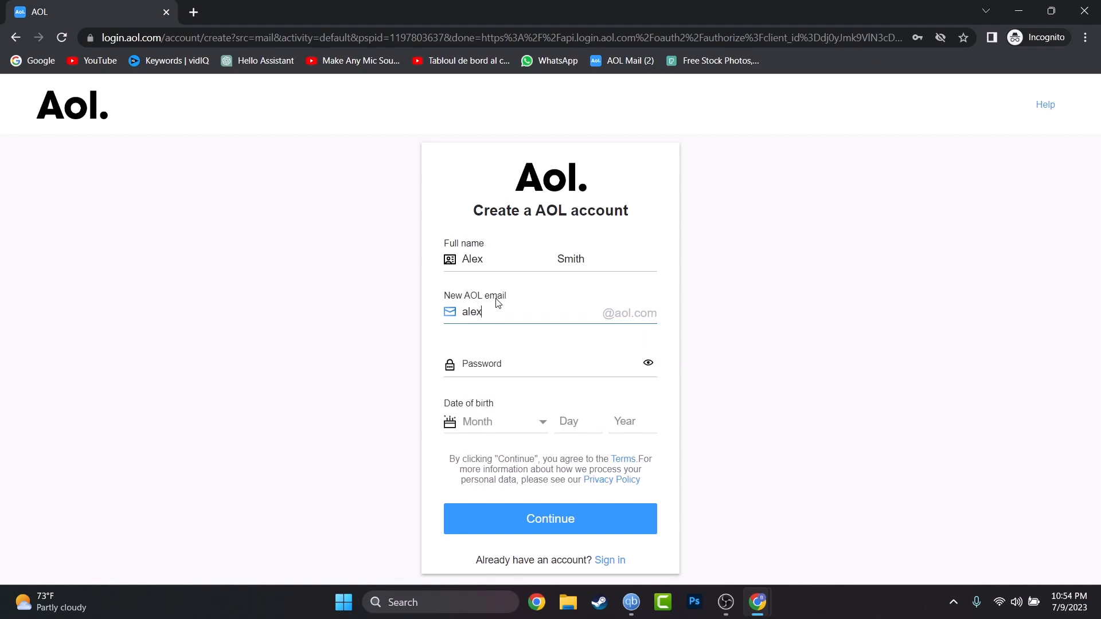
type(".smith")
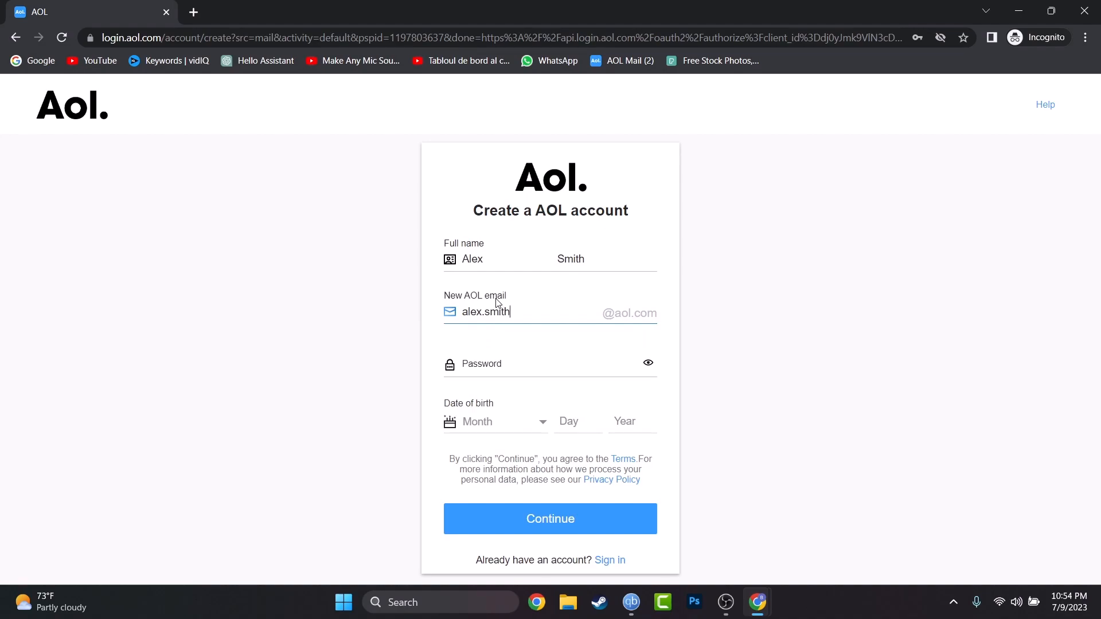
type("12")
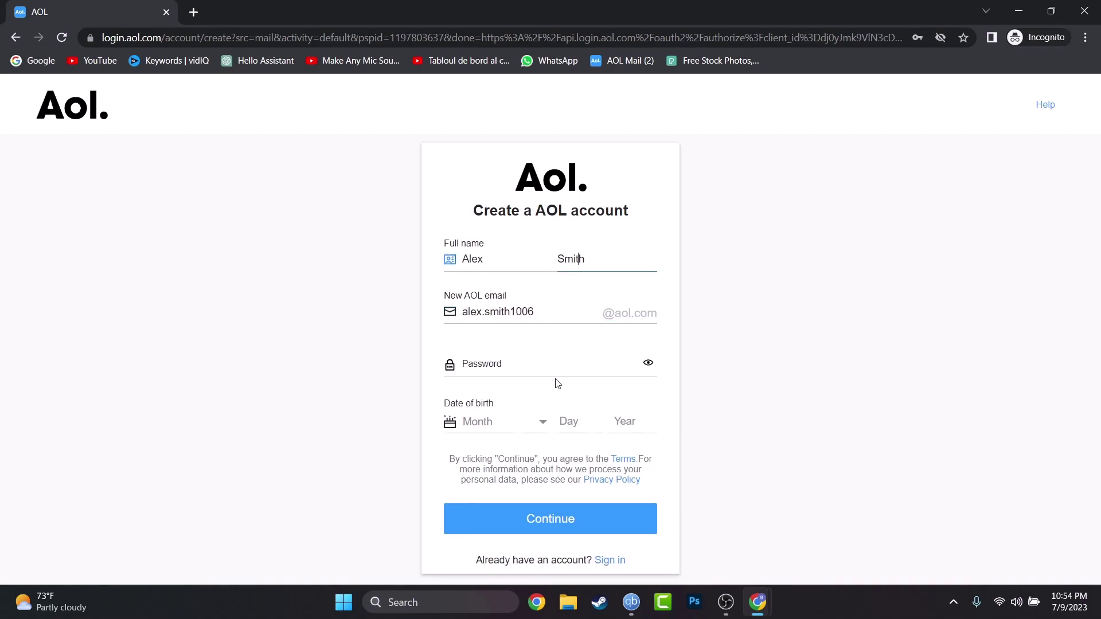
left_click(543, 364)
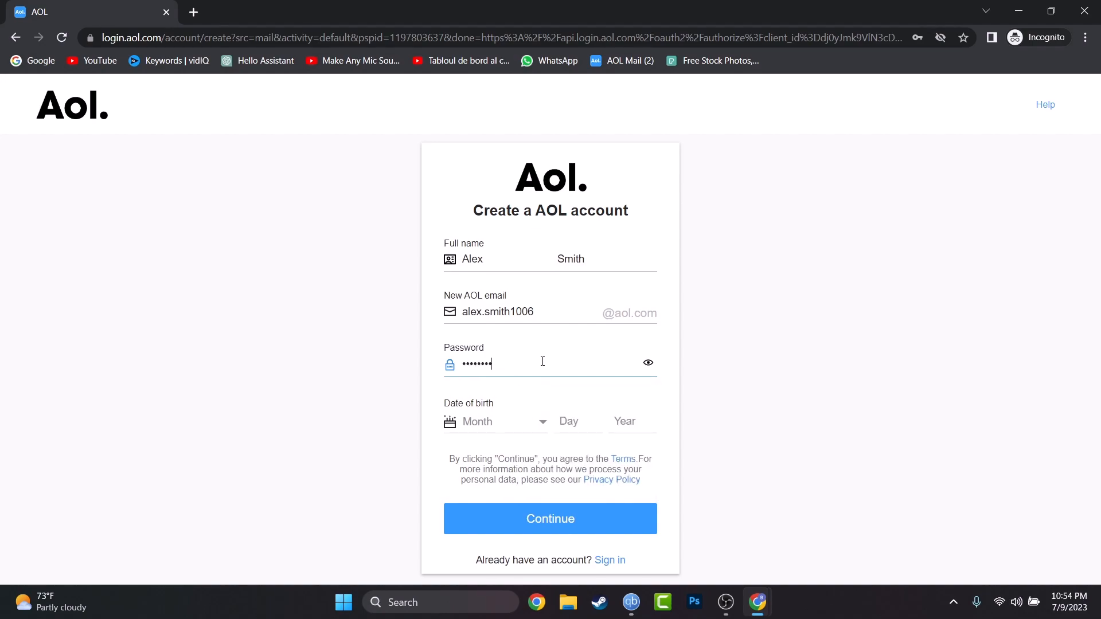
type("••")
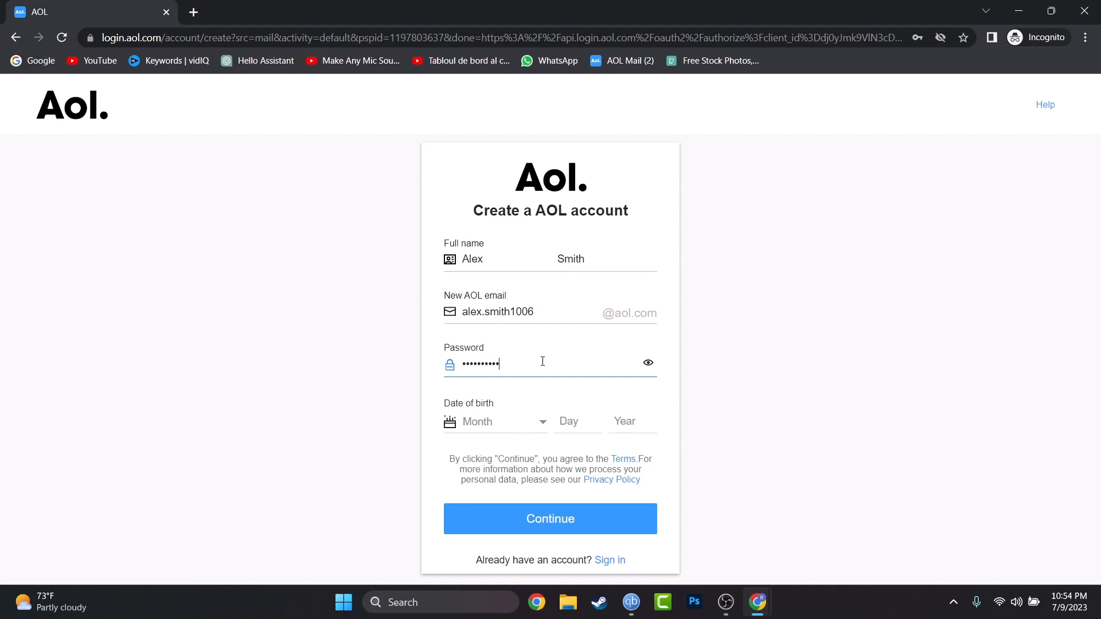
left_click(494, 422)
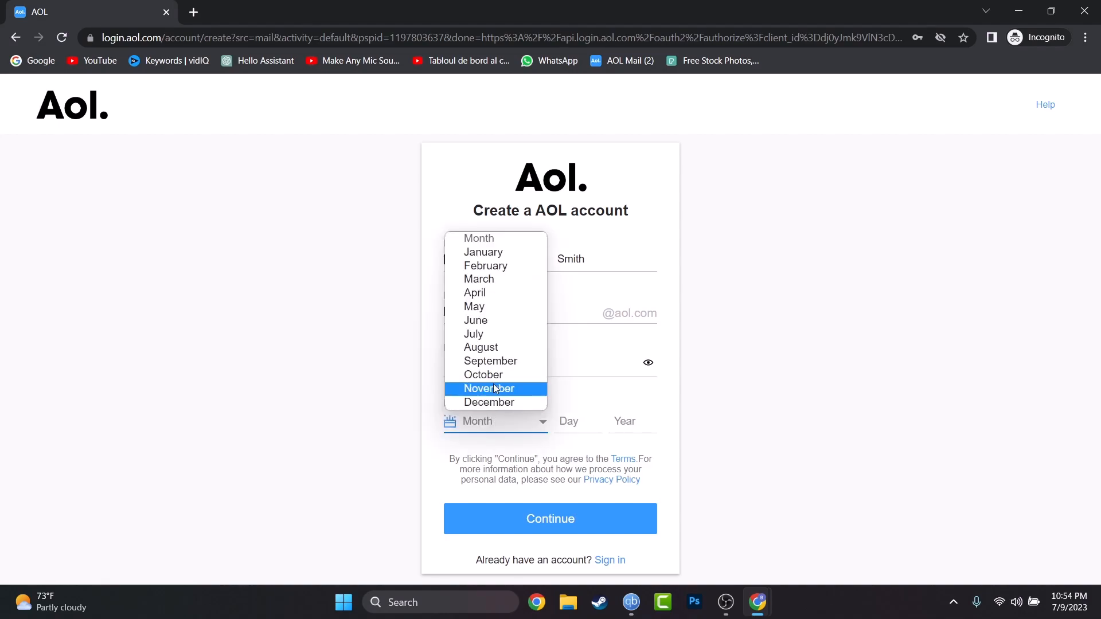
left_click(488, 388)
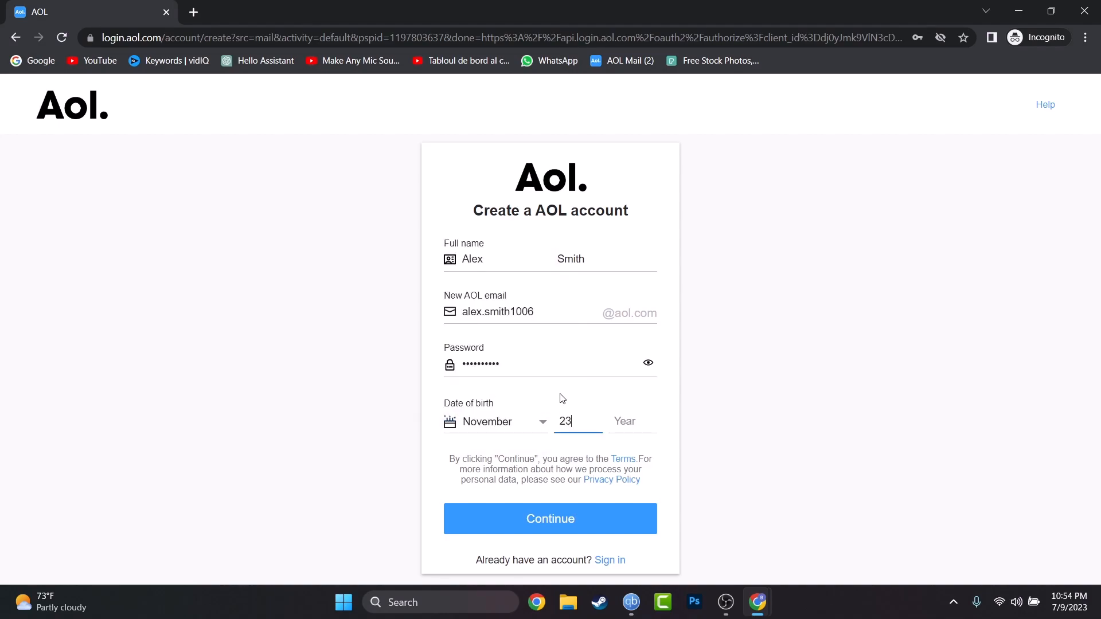
left_click(630, 421)
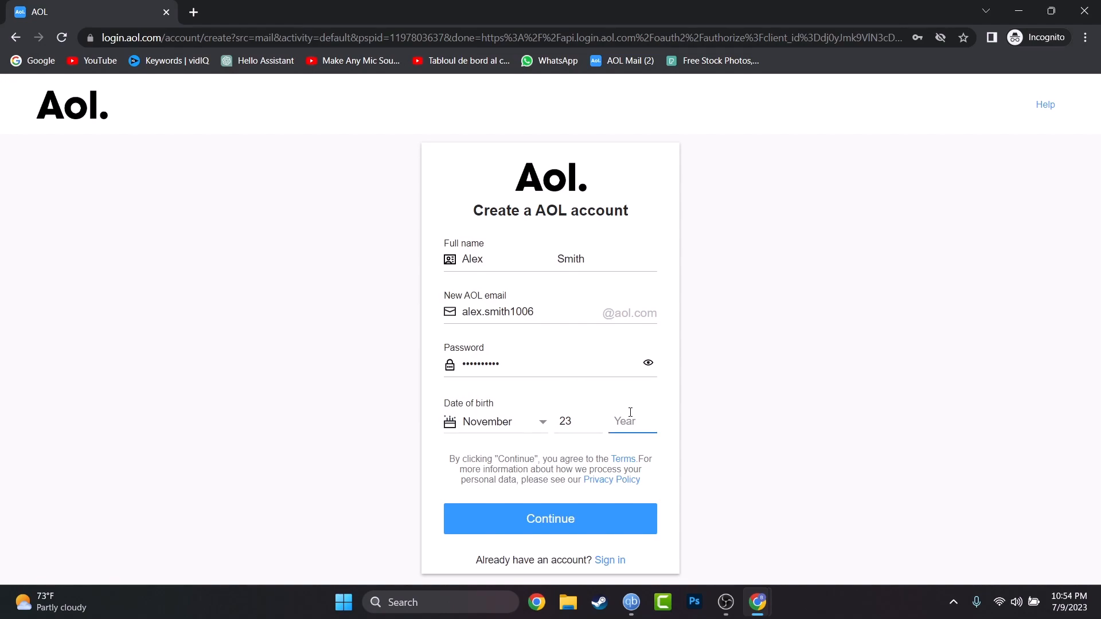
type("1990")
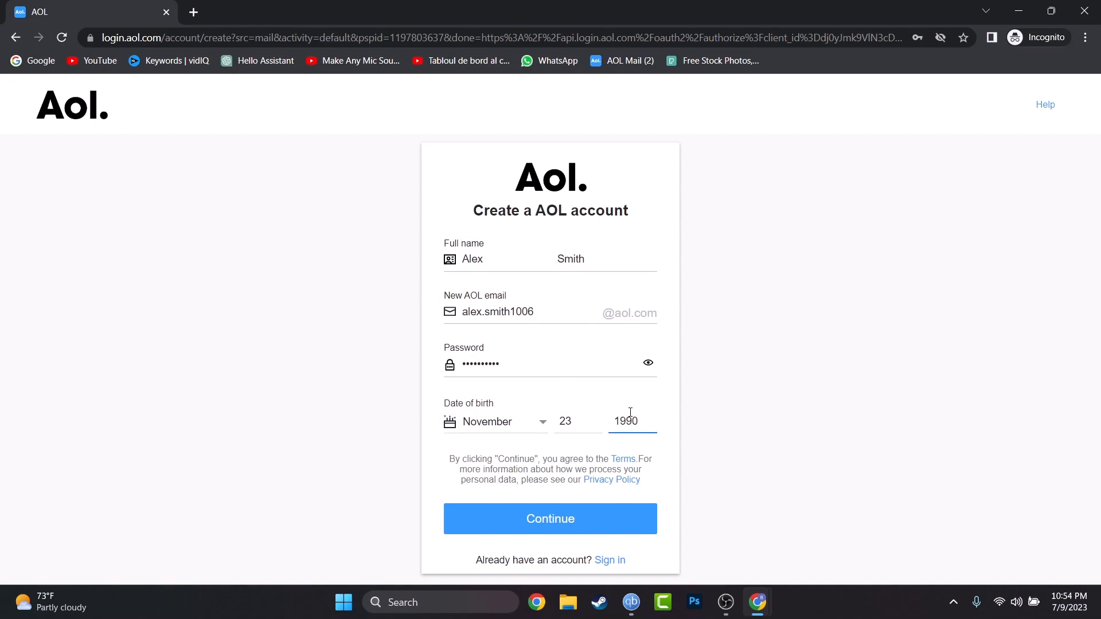
mouse_move(526, 532)
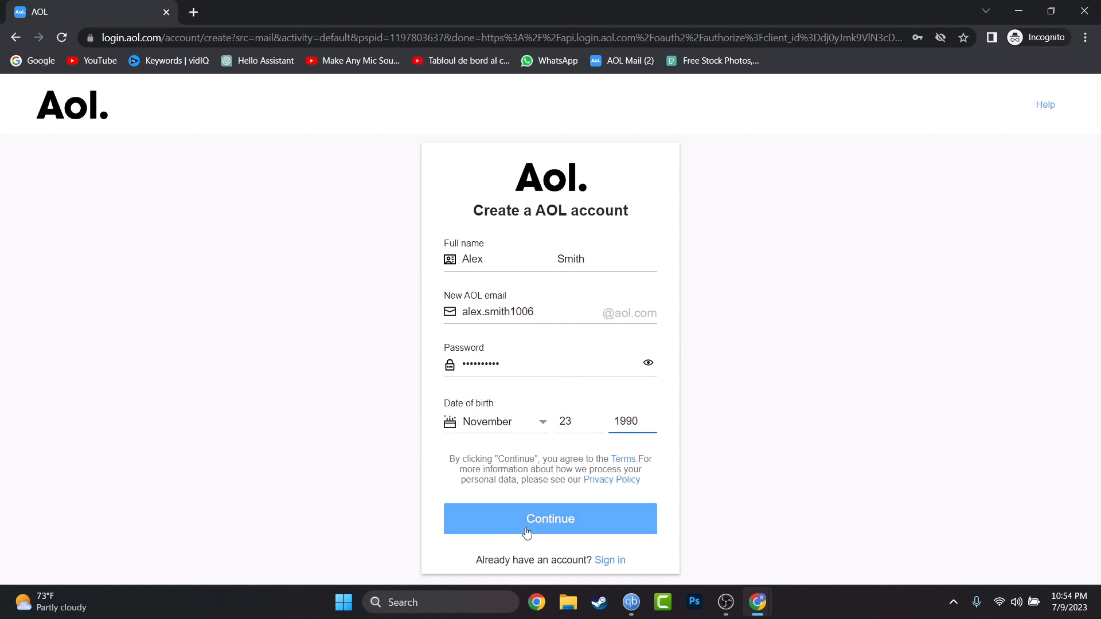
left_click(550, 519)
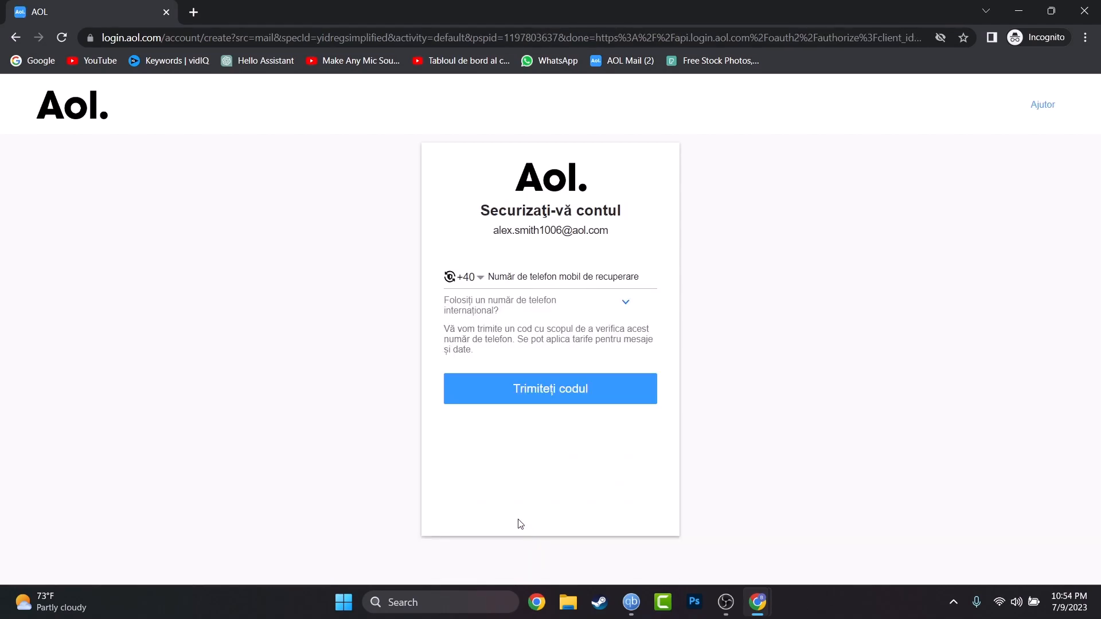
mouse_move(514, 518)
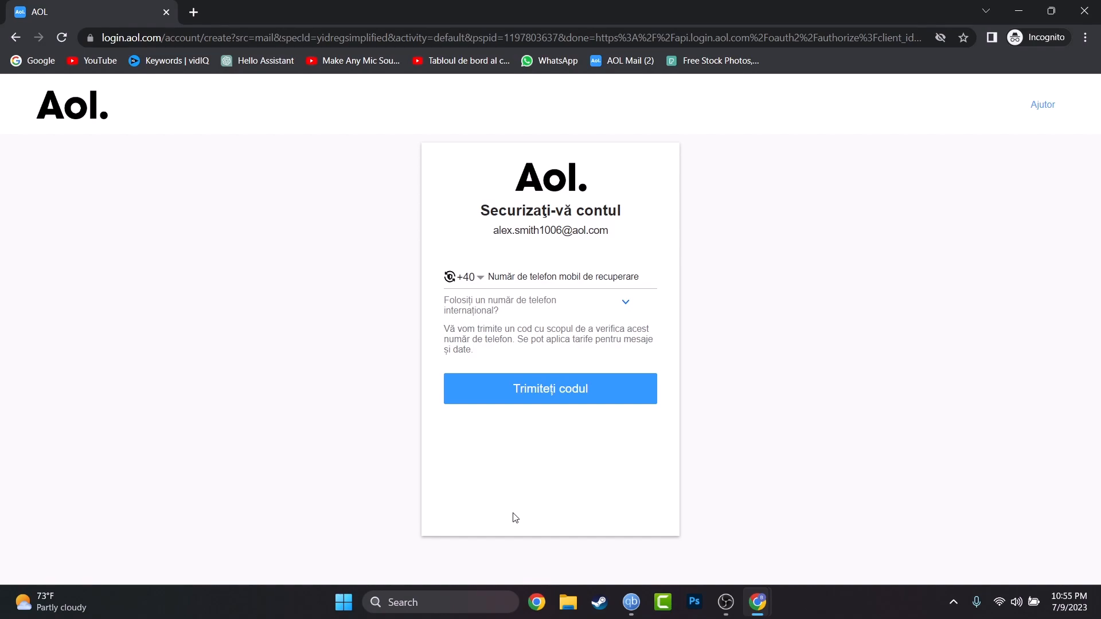
mouse_move(603, 428)
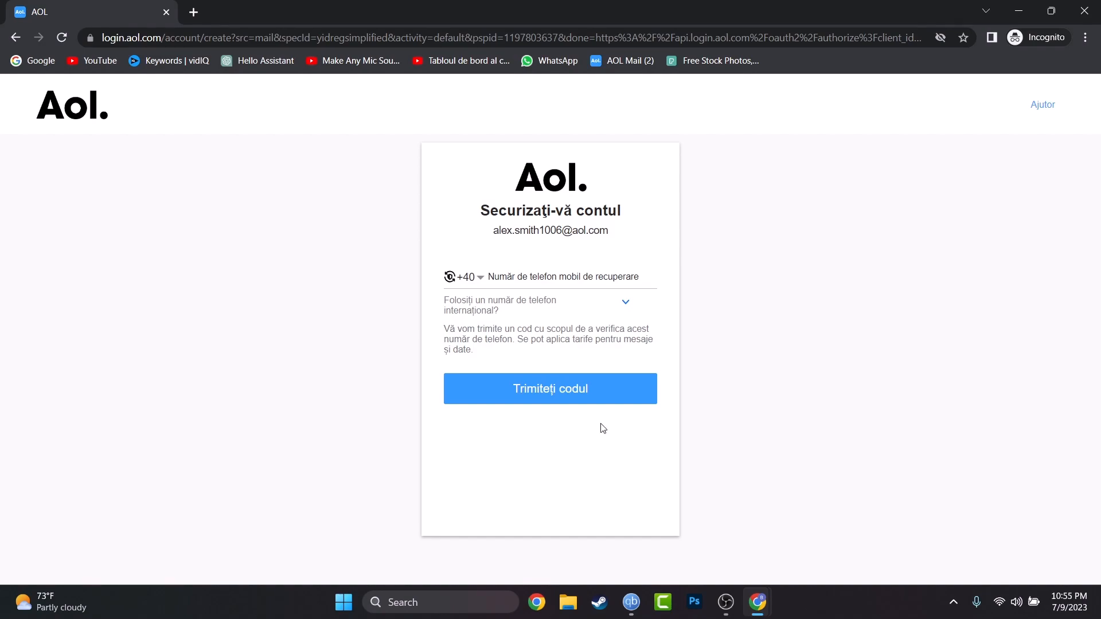
left_click(527, 277)
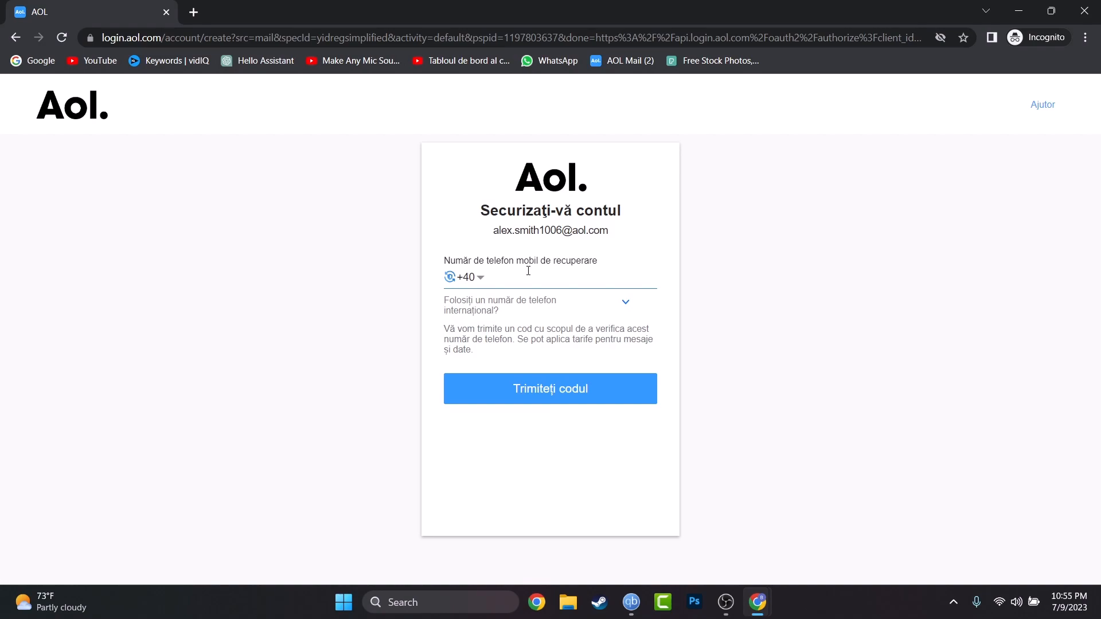
left_click(528, 277)
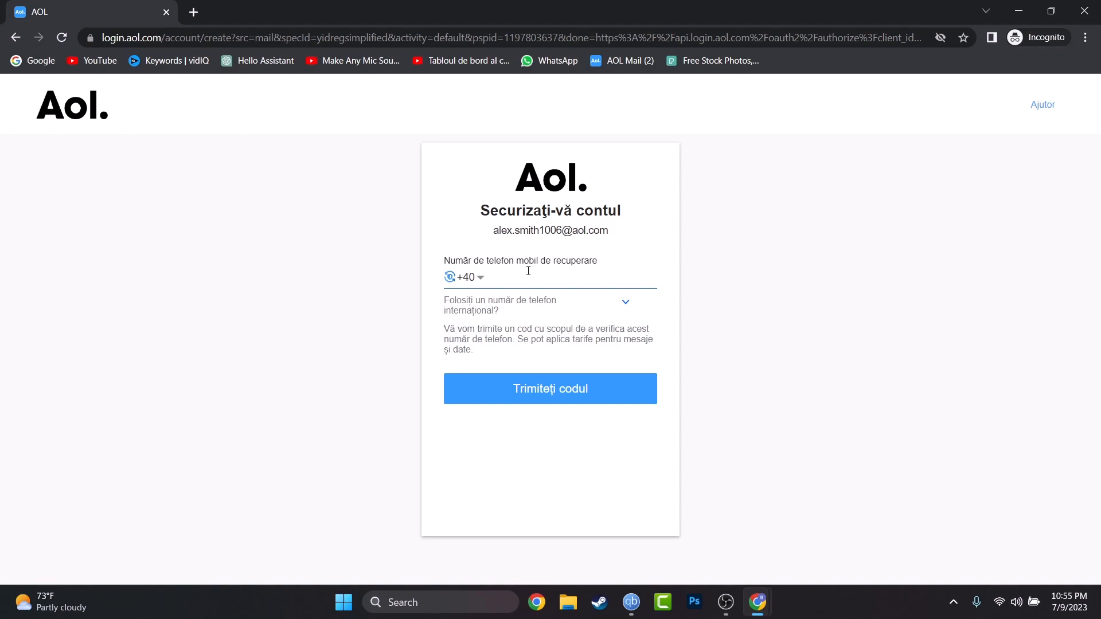
left_click(527, 277)
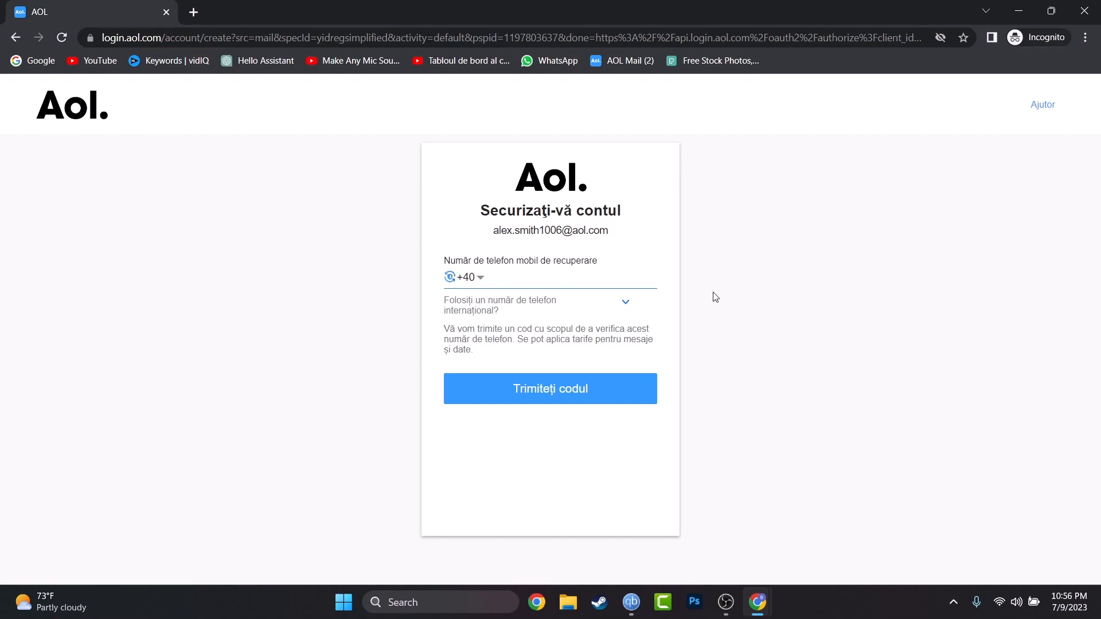
left_click(527, 278)
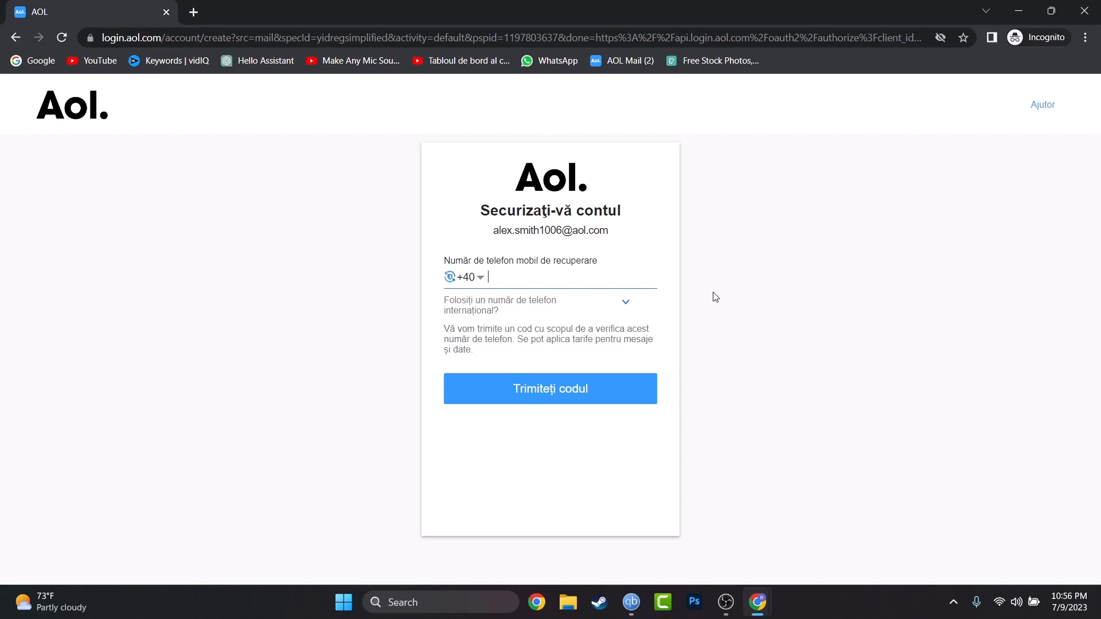
mouse_move(1088, 5)
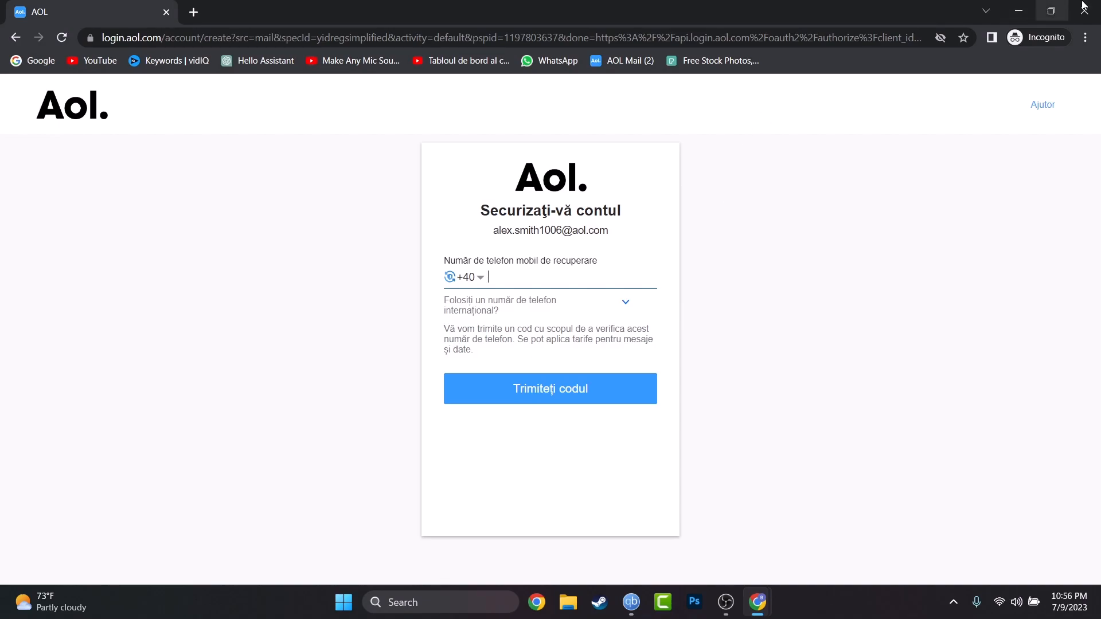